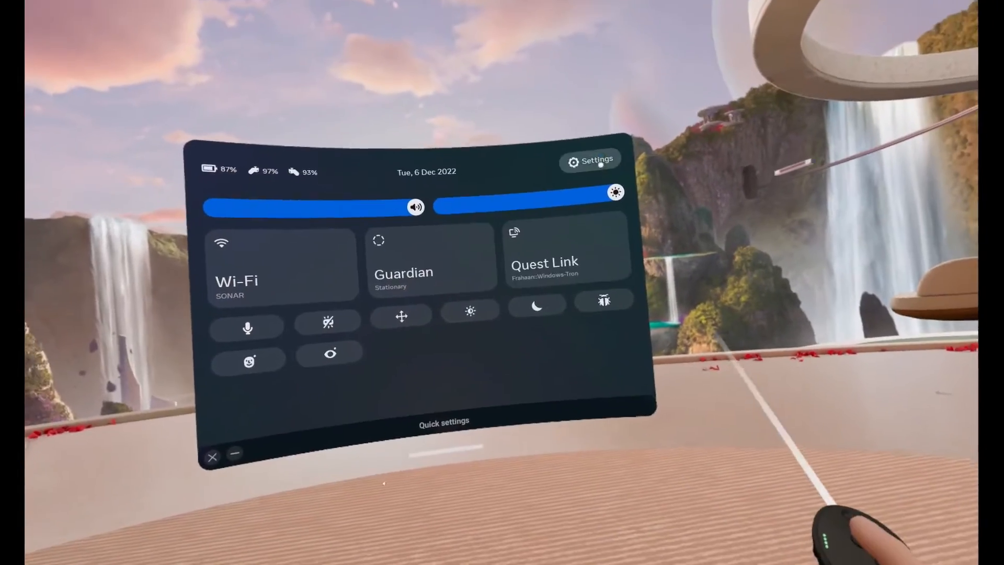
Step: Reach the main Settings category grid from the Quick Settings panel
left_click(590, 160)
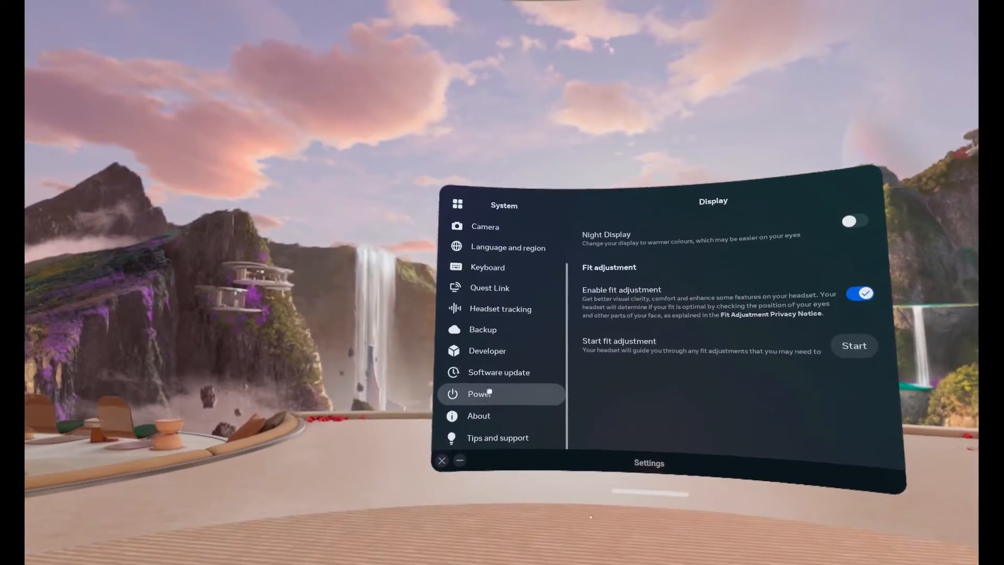
left_click(498, 372)
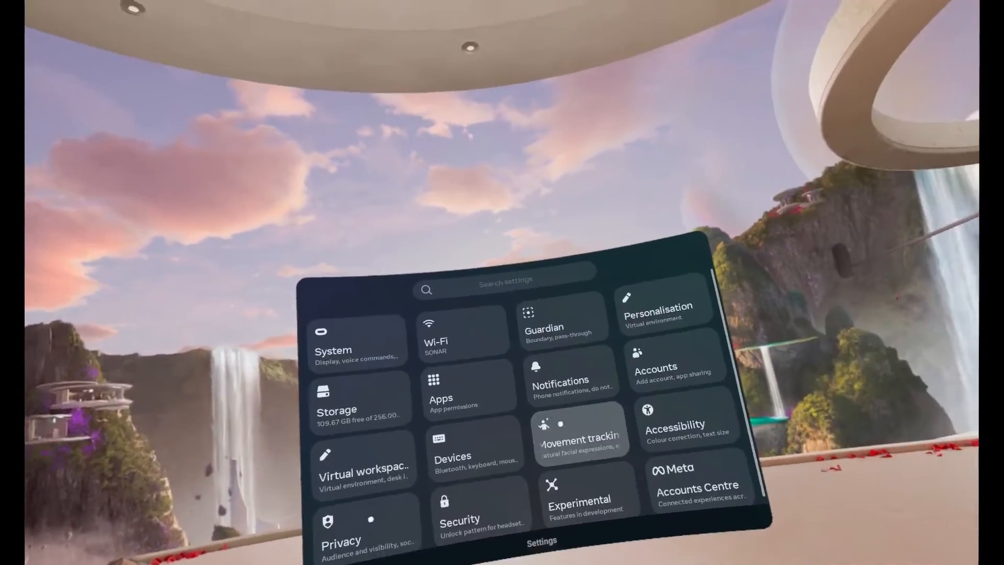
Step: Enable the background audio playback option in the headset settings
left_click(578, 493)
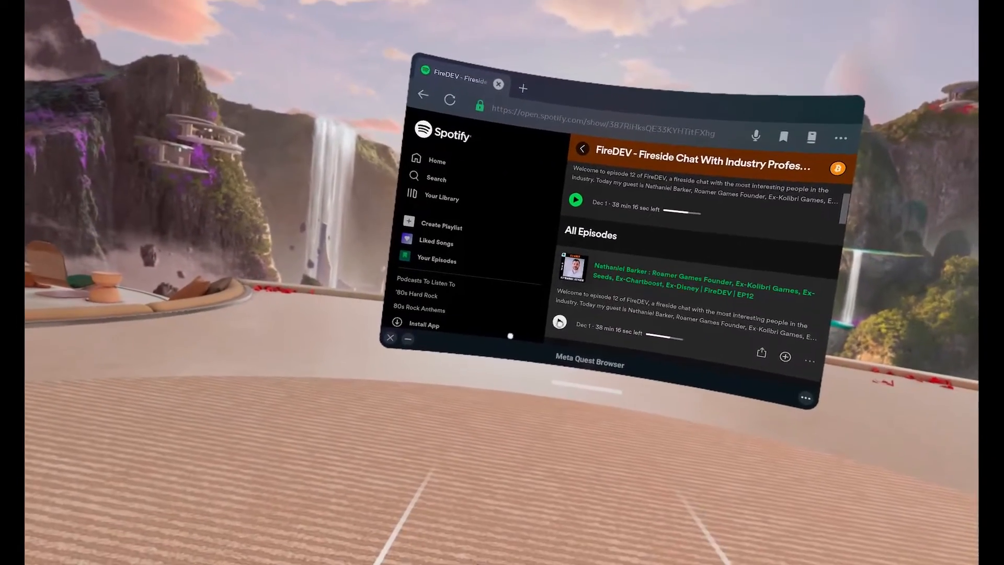
Step: Start the latest FireDEV episode playing, then show the App Library of installed apps
left_click(574, 199)
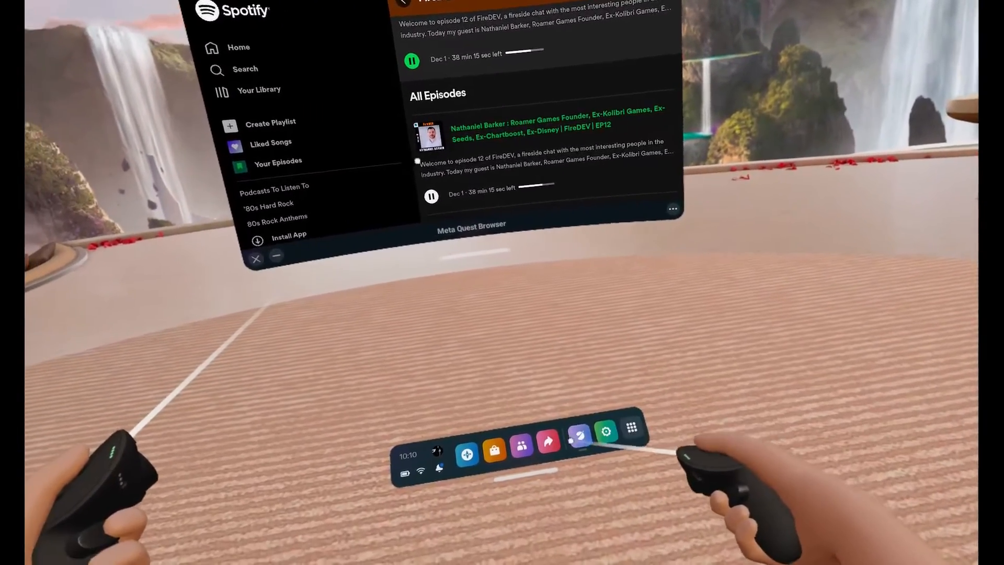
left_click(625, 430)
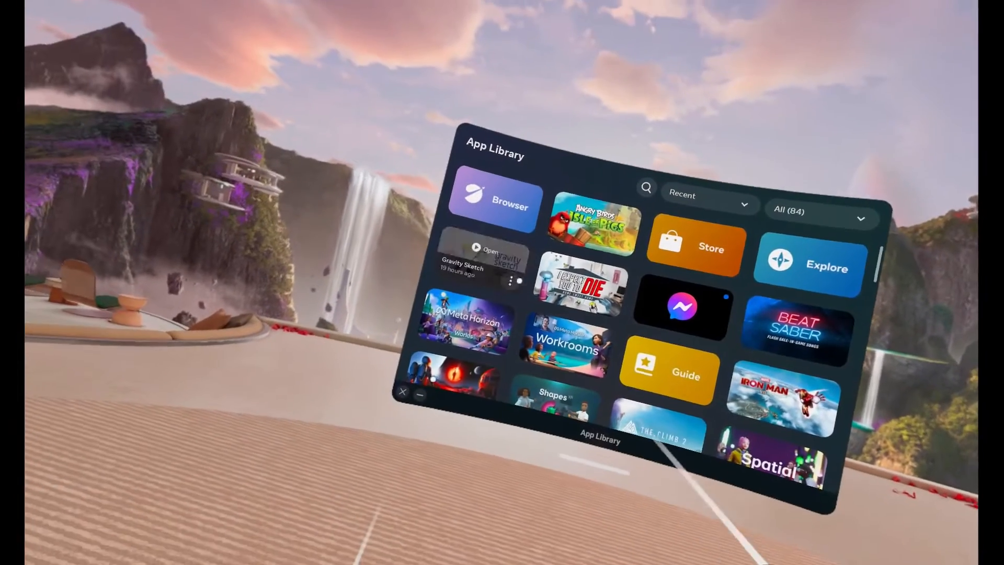
Step: Launch Angry Birds VR: Isle of Pigs from the App Library to its title screen
left_click(595, 223)
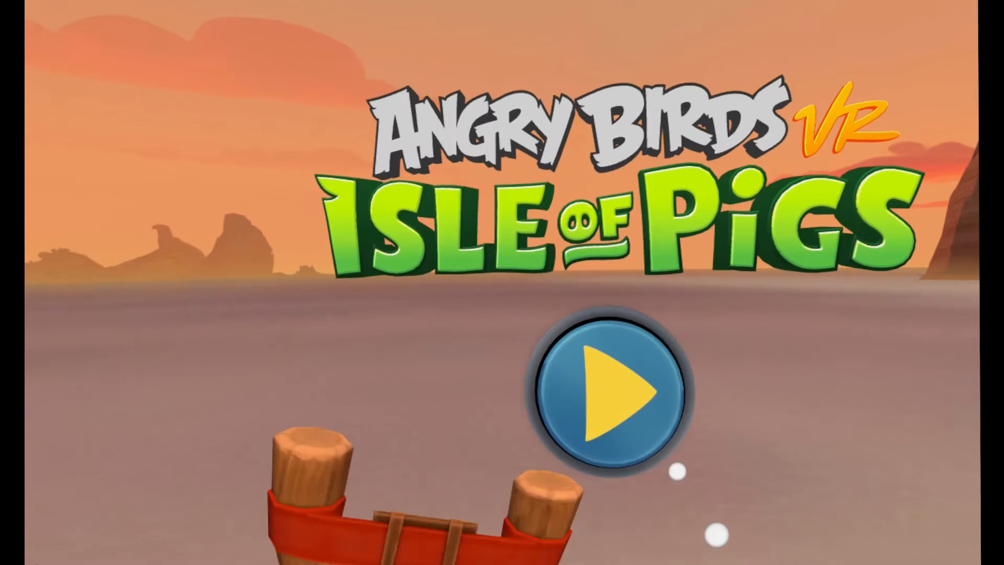
Step: Start the game, choose Vacation Levels and enter one of the vacation islands
left_click(607, 392)
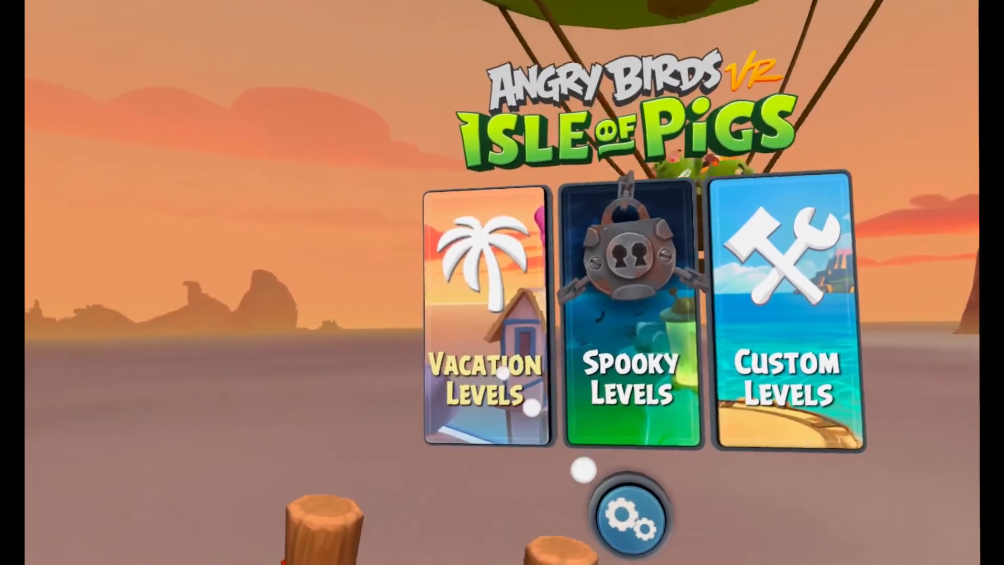
left_click(485, 317)
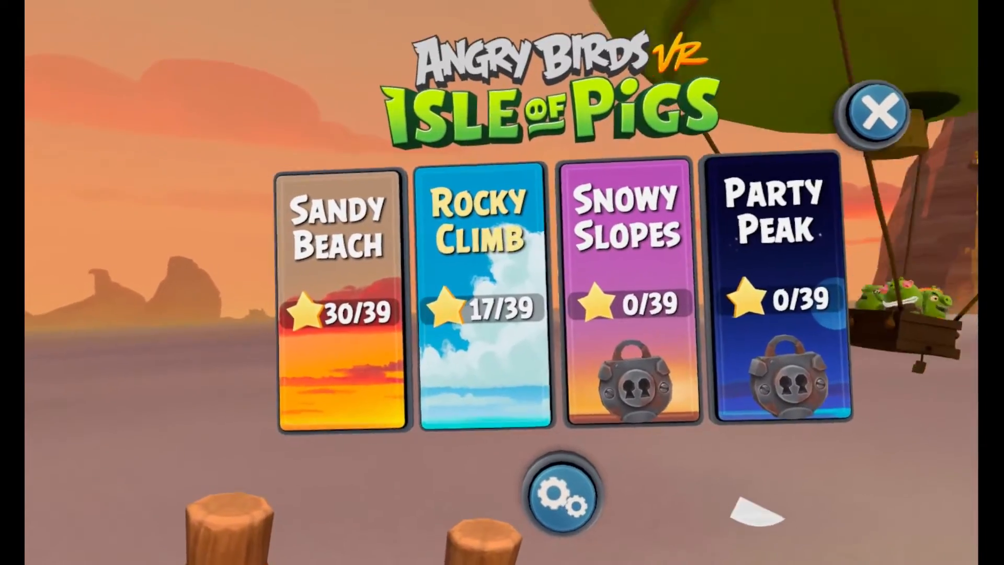
left_click(483, 301)
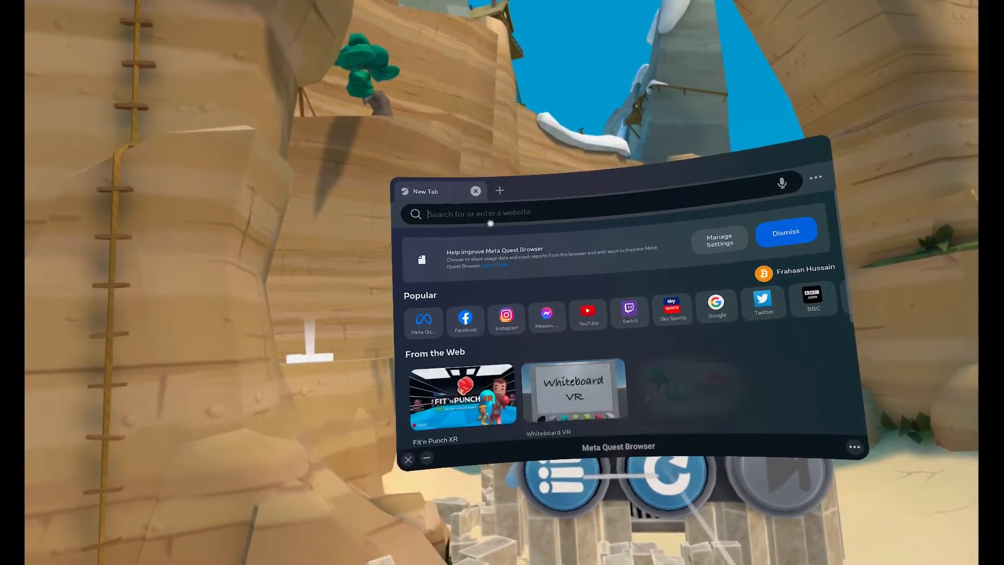
Step: Search 'spotify', reach the FireDEV – Fireside Chat show on Spotify Web Player and start the episode
type("s")
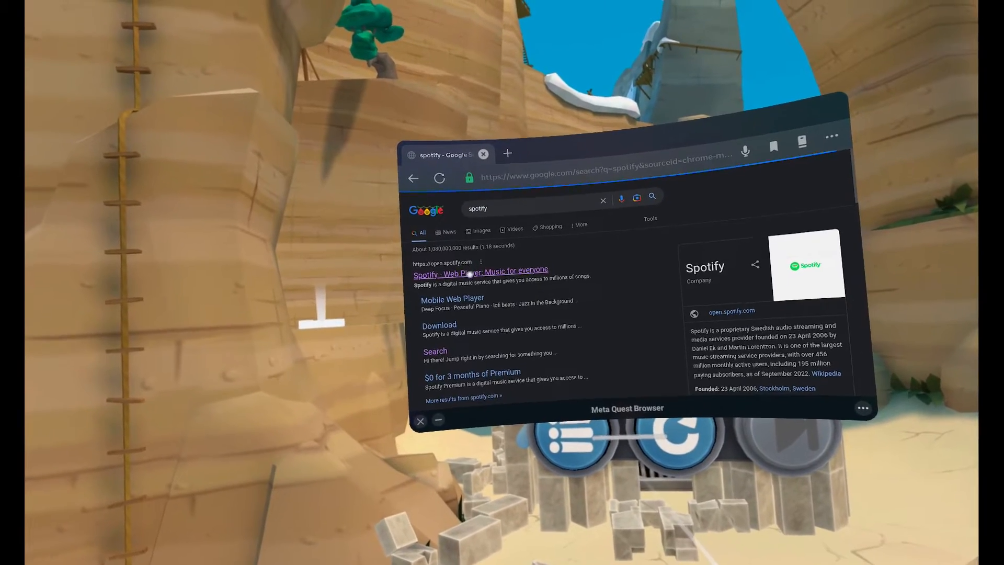
left_click(480, 270)
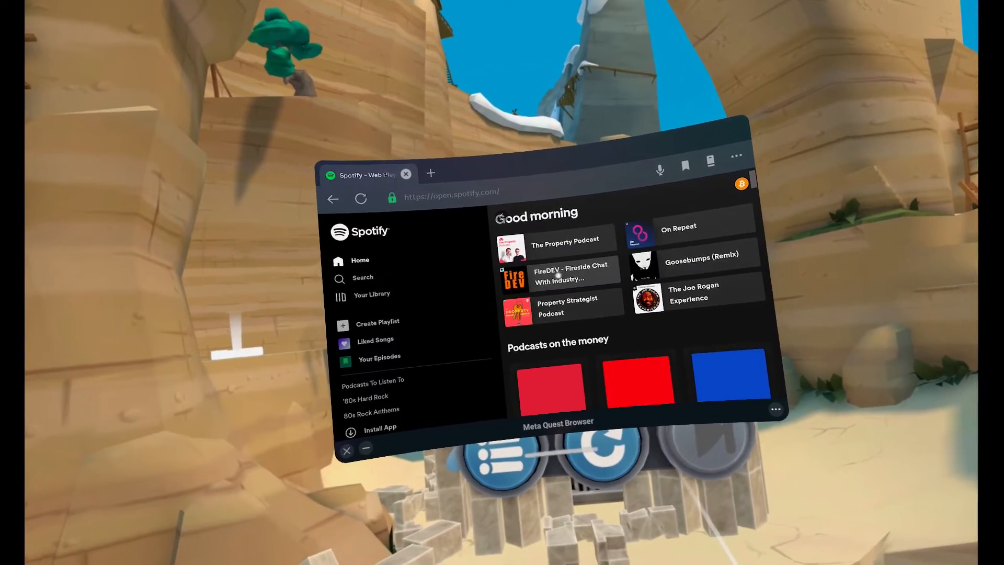
left_click(570, 272)
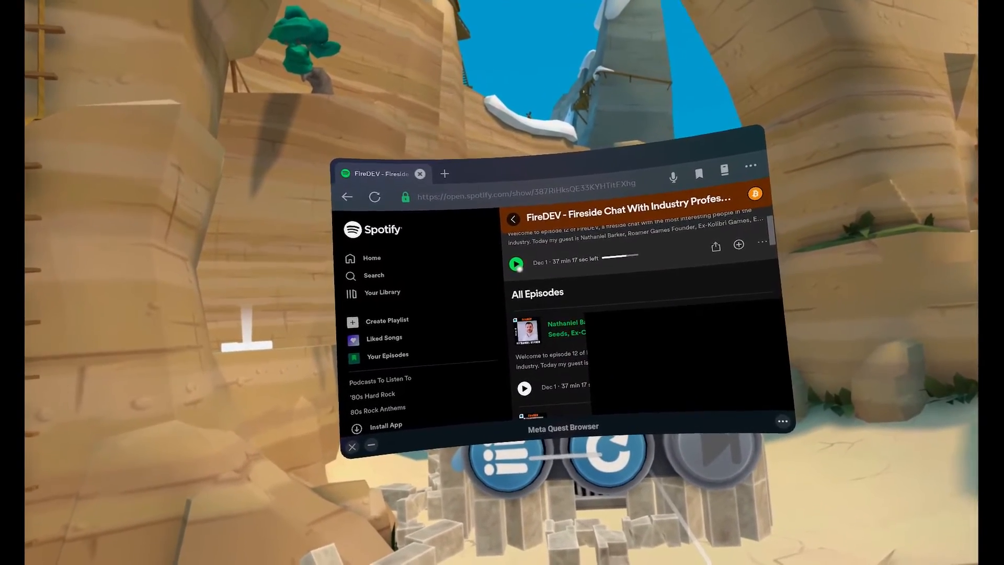
left_click(515, 263)
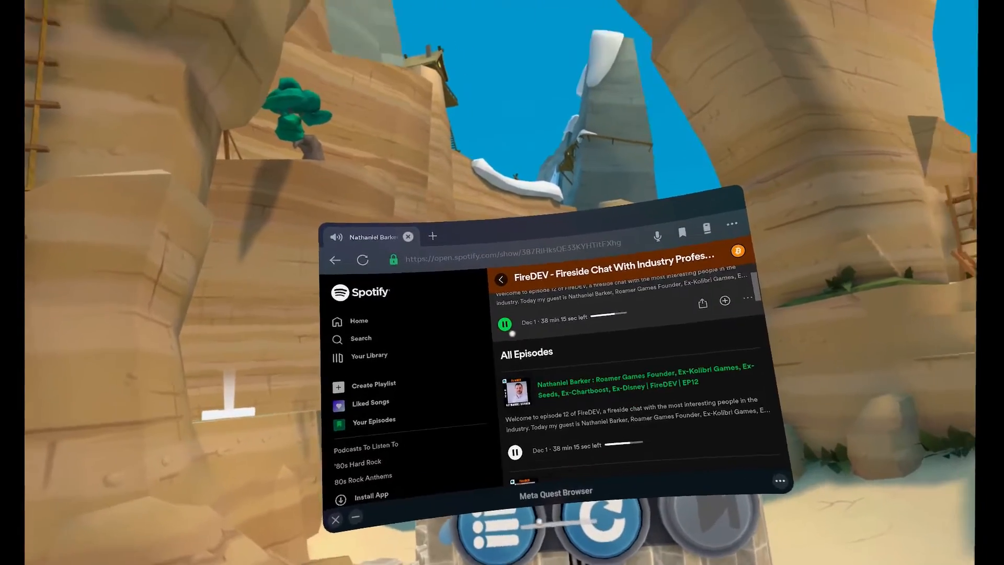